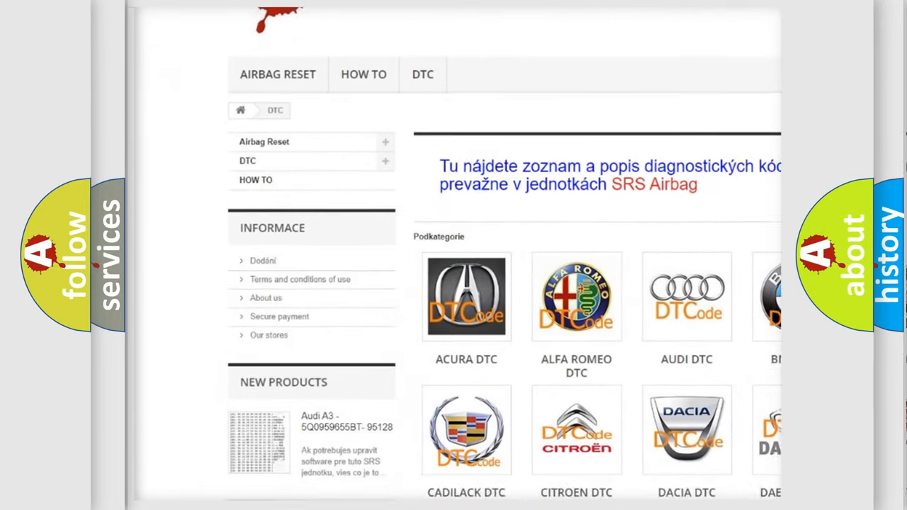
pyautogui.scroll(-3)
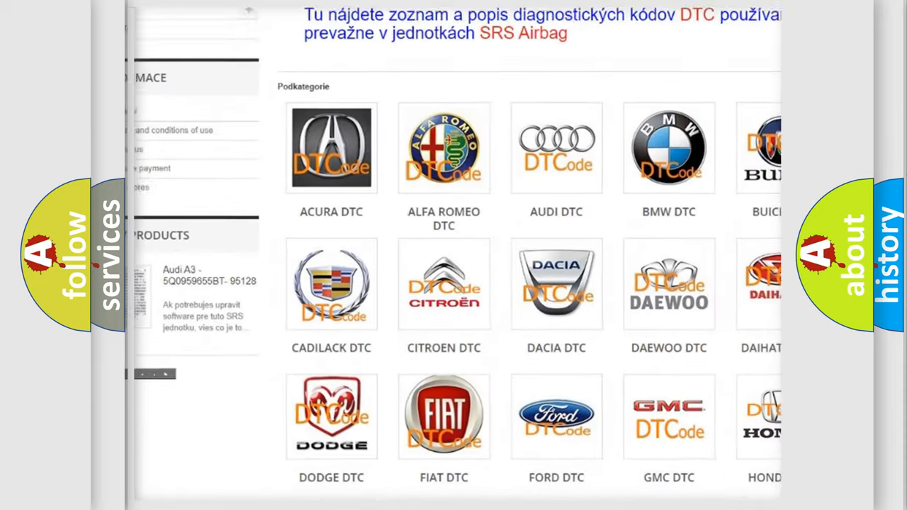
pyautogui.scroll(-3)
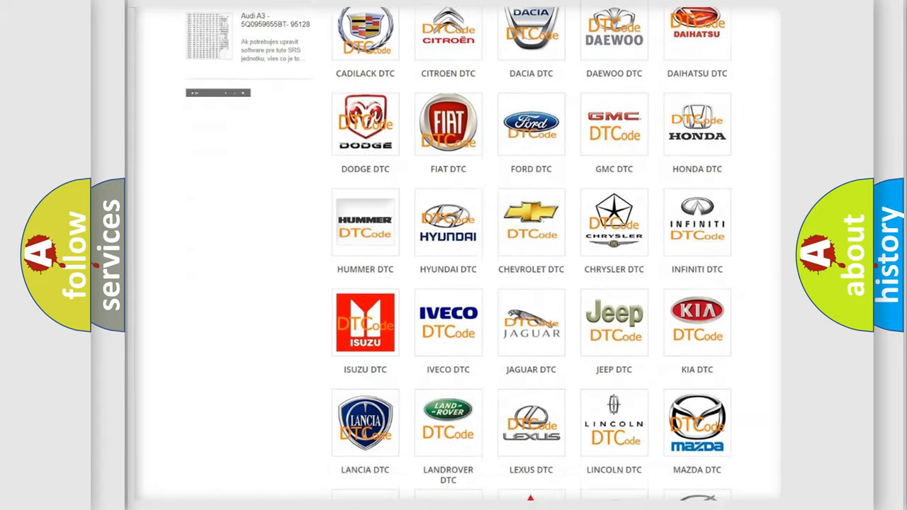
pyautogui.scroll(-3)
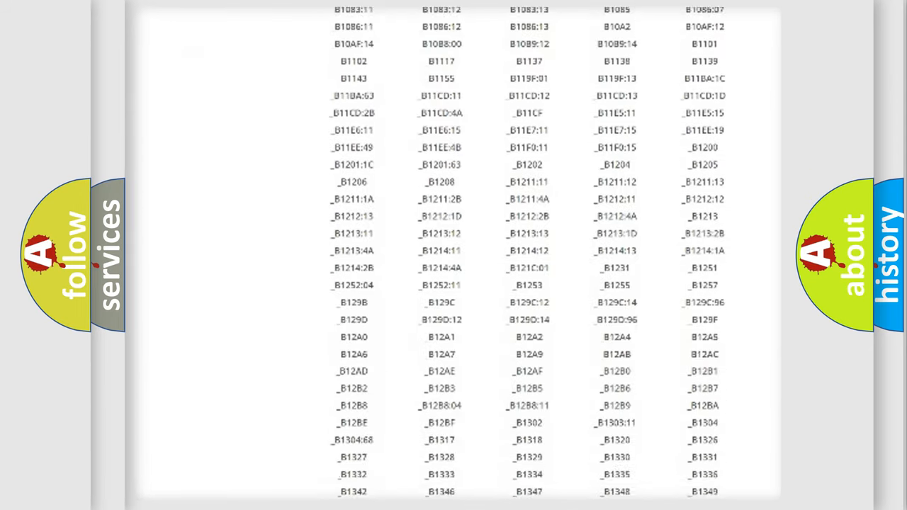
pyautogui.scroll(-3)
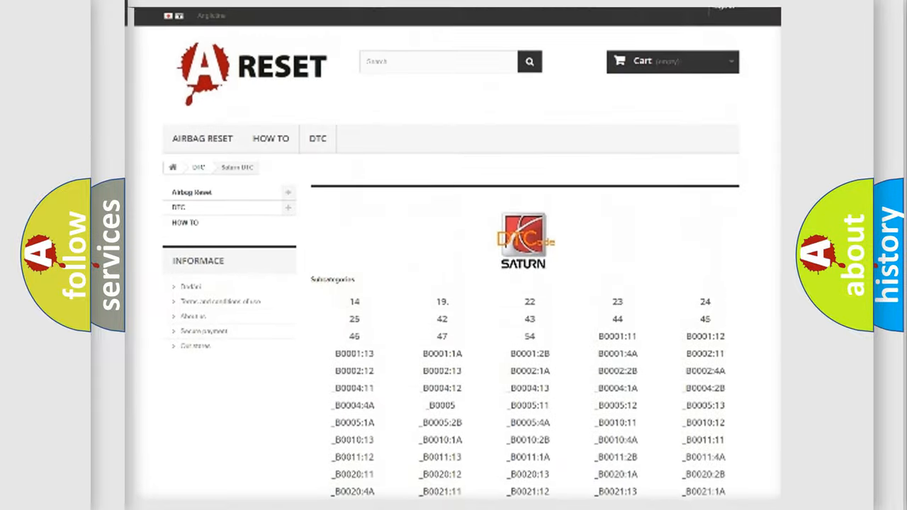
pyautogui.scroll(3)
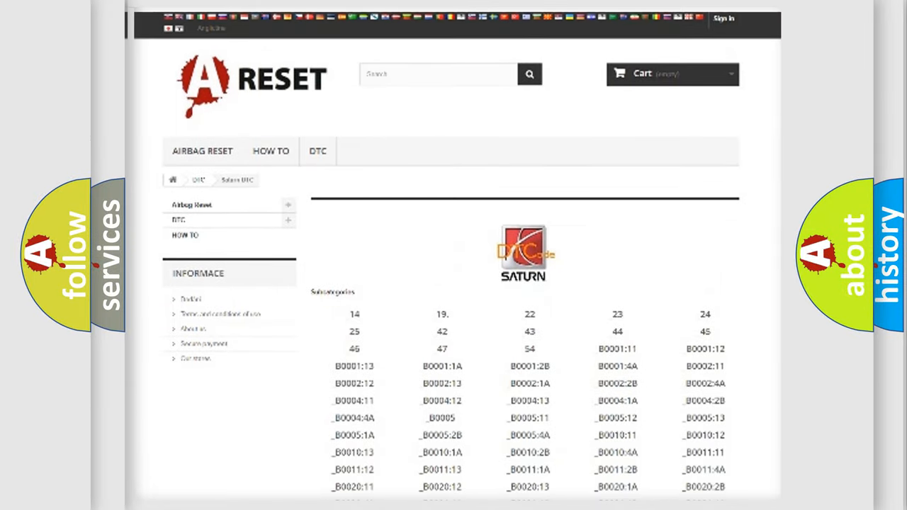